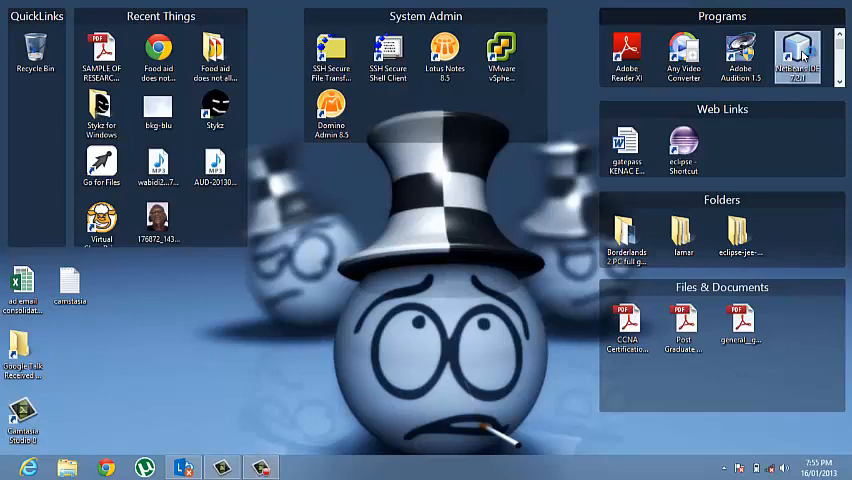
# Step: Launch NetBeans IDE 7.2.1 from its desktop shortcut
pyautogui.doubleClick(798, 57)
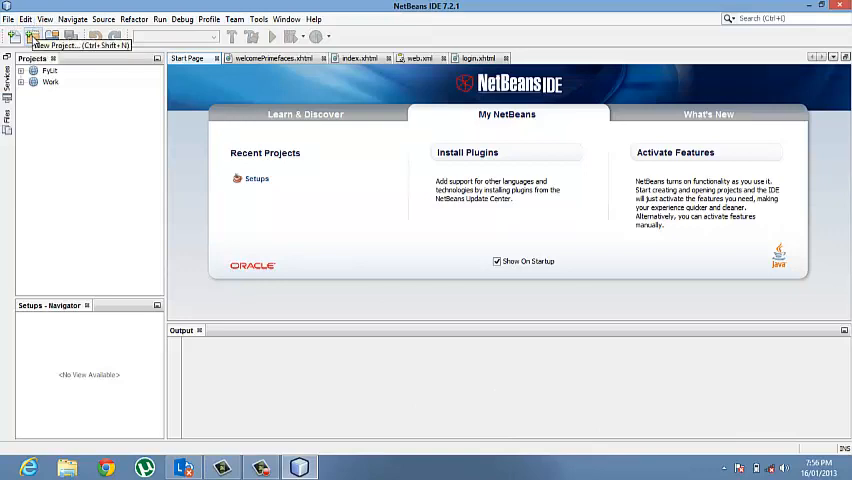
# Step: Start a new Java Web > Web Application project
pyautogui.click(16, 37)
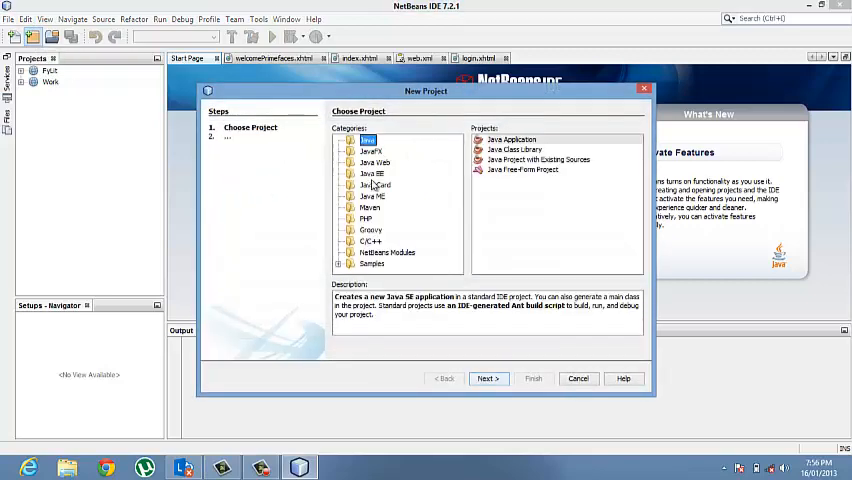
pyautogui.click(374, 162)
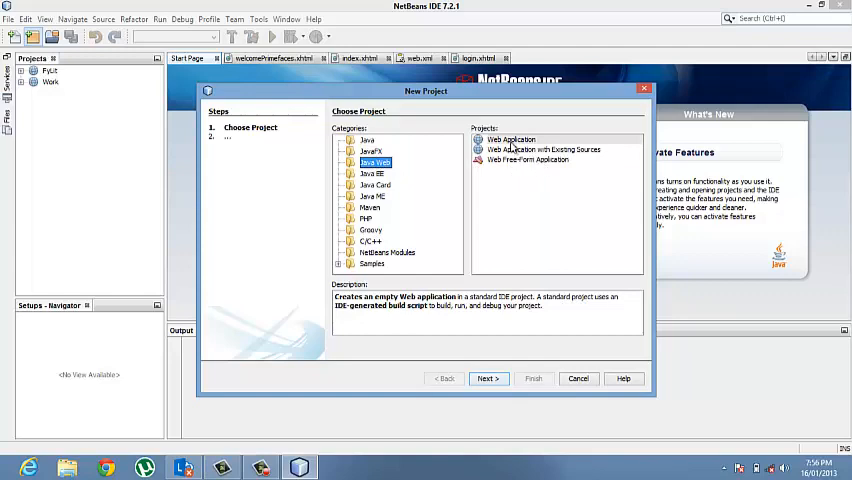
pyautogui.click(510, 139)
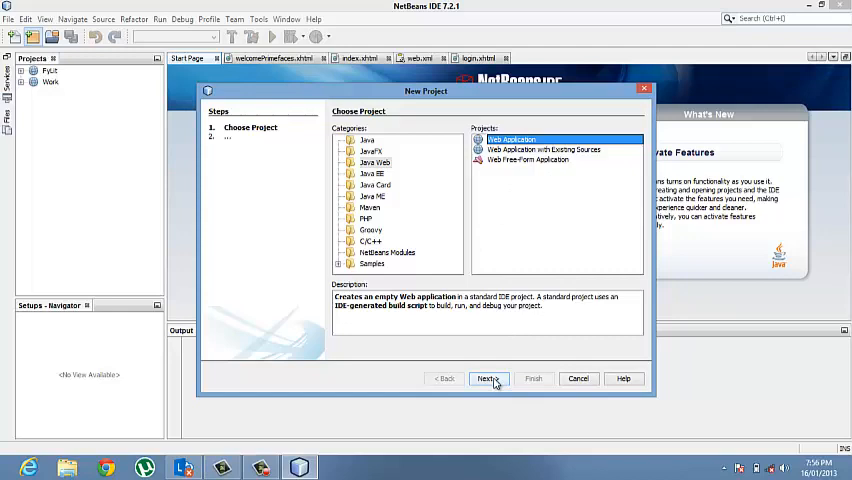
pyautogui.click(488, 378)
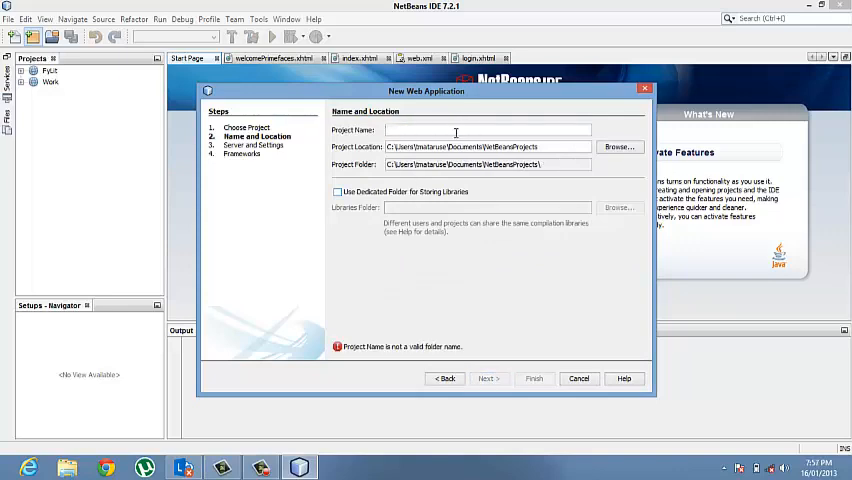
# Step: Name the project Tutorial and target GlassFish Server 3+ with Java EE 6 Web
pyautogui.write('TY')
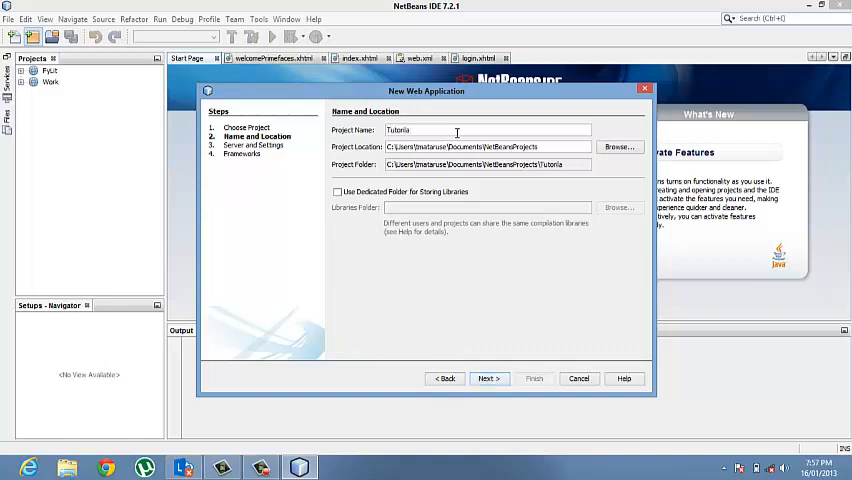
pyautogui.moveTo(451, 208)
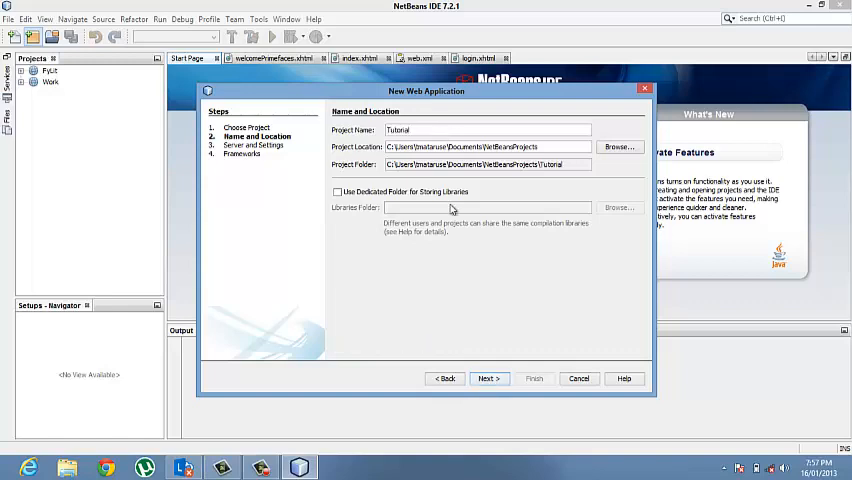
pyautogui.click(489, 378)
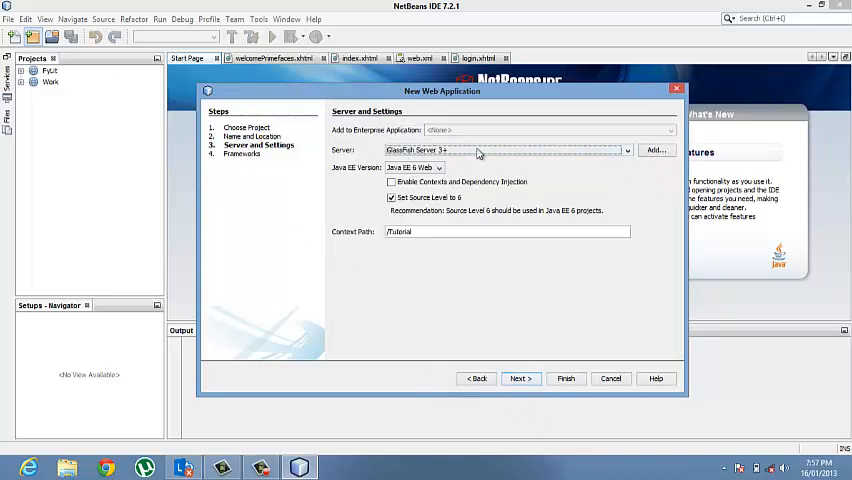
pyautogui.moveTo(630, 158)
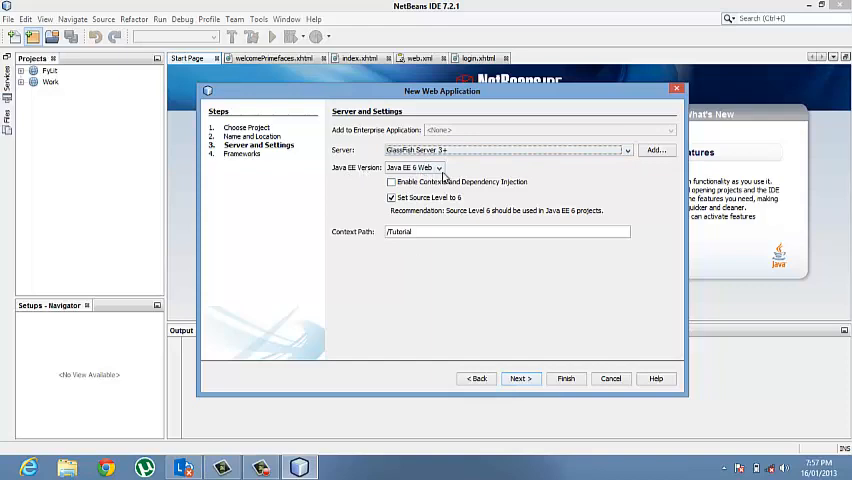
pyautogui.click(438, 167)
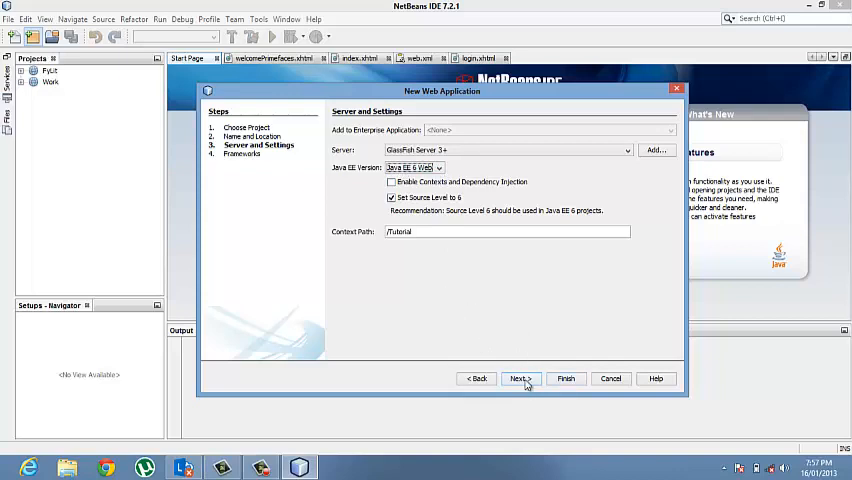
pyautogui.click(519, 378)
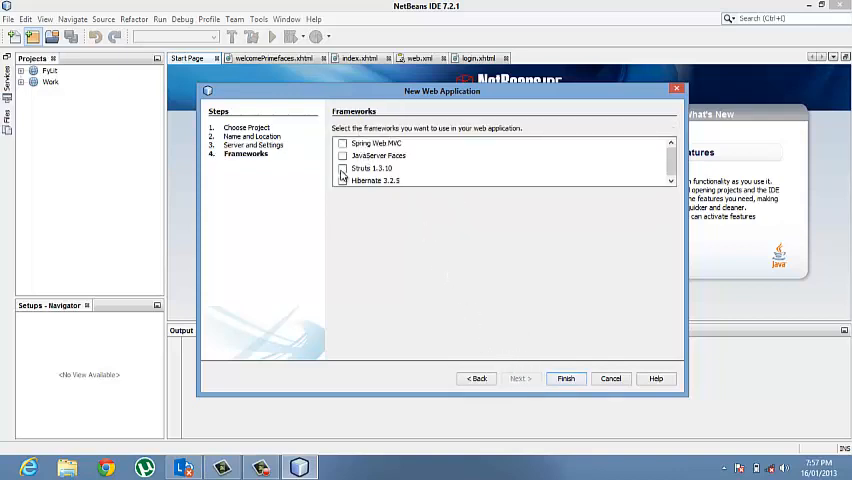
# Step: Add JavaServer Faces with the PrimeFaces component suite and finish the wizard
pyautogui.click(343, 155)
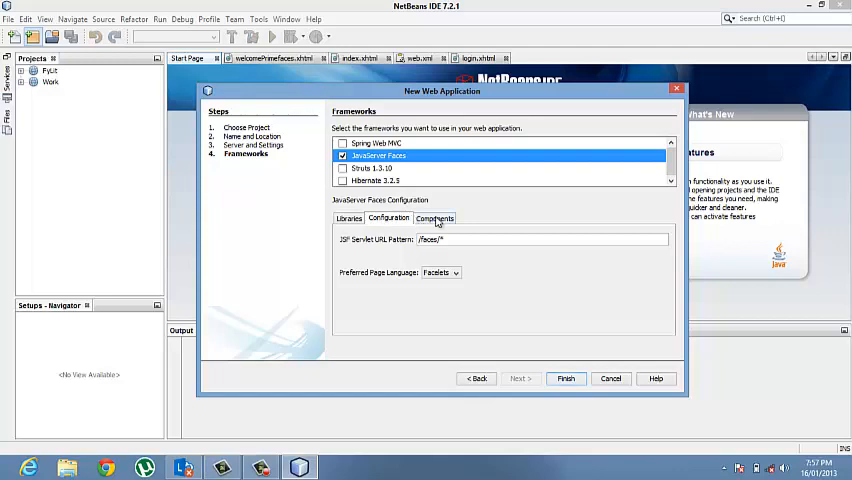
pyautogui.click(434, 218)
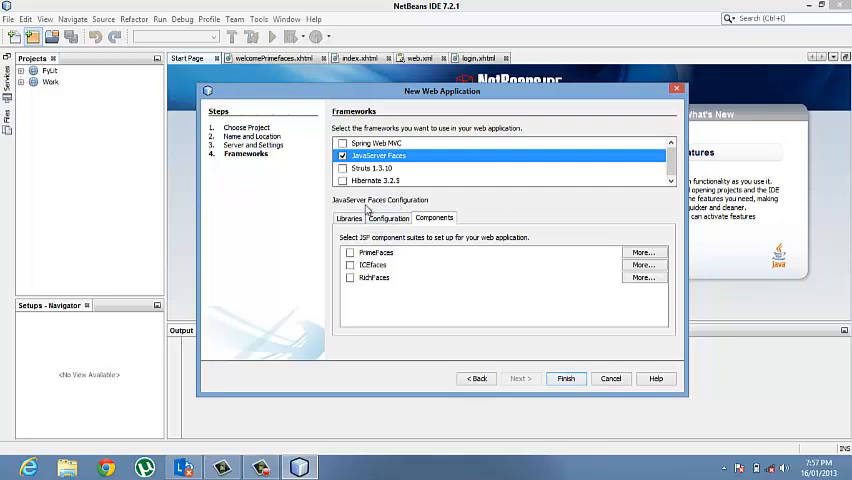
pyautogui.moveTo(355, 258)
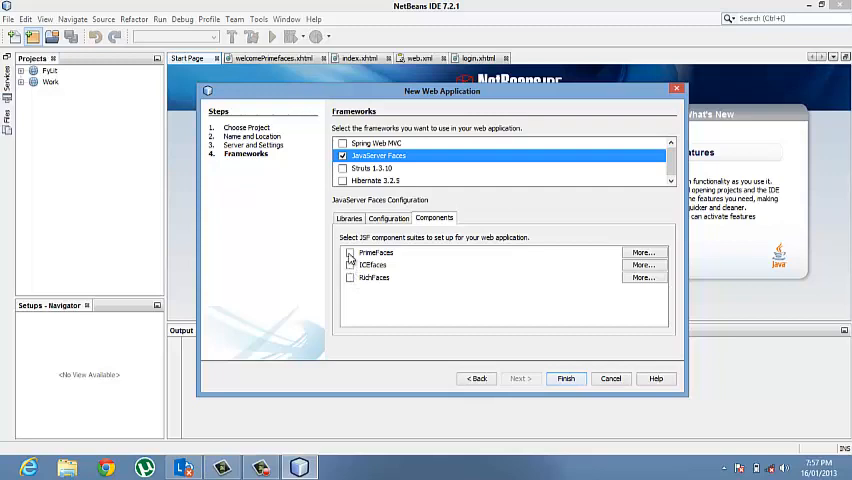
pyautogui.click(350, 252)
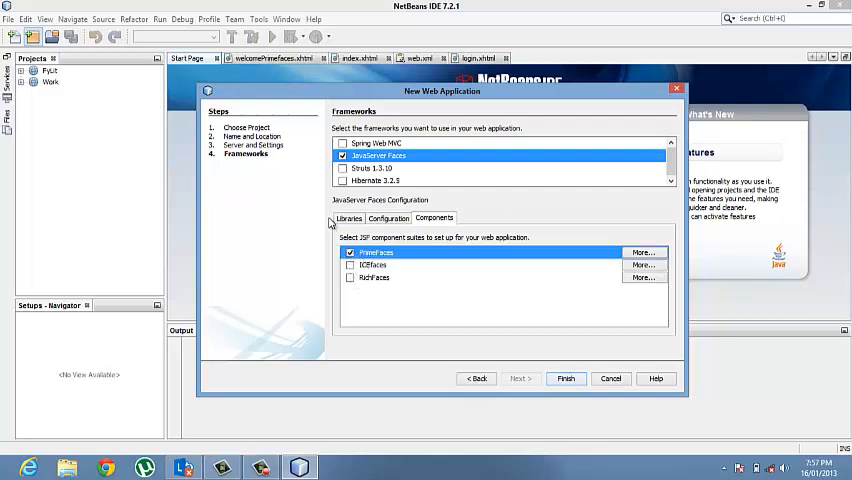
pyautogui.moveTo(538, 360)
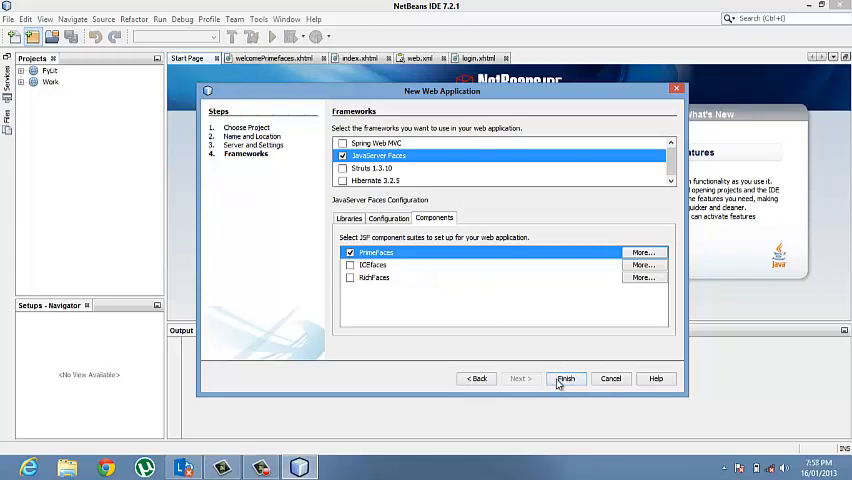
pyautogui.click(565, 378)
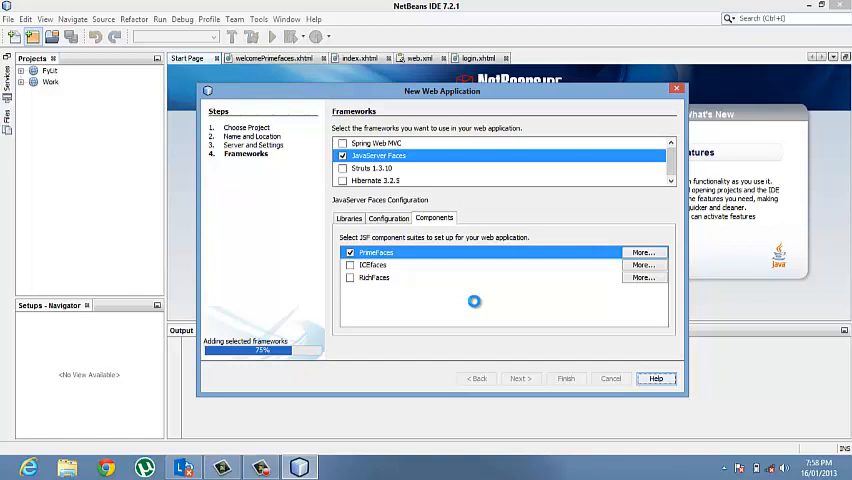
# Step: Expand Tutorial > Web Pages and open index.xhtml in the editor
pyautogui.click(565, 378)
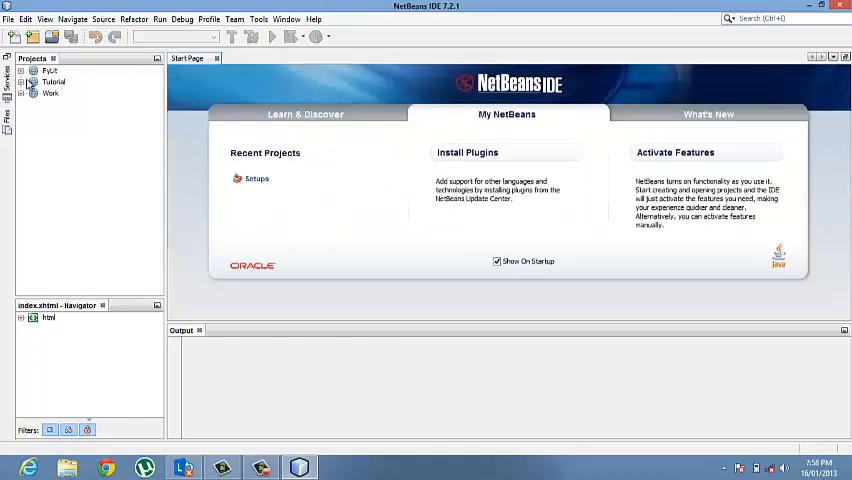
pyautogui.click(20, 70)
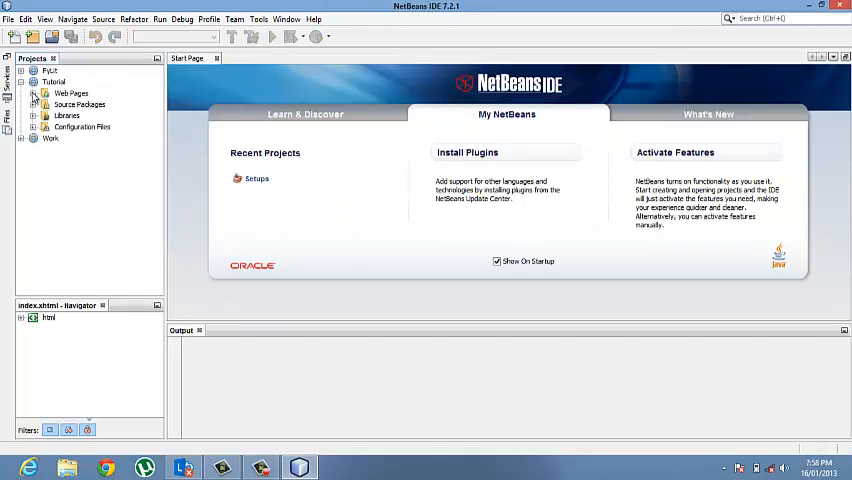
pyautogui.click(45, 93)
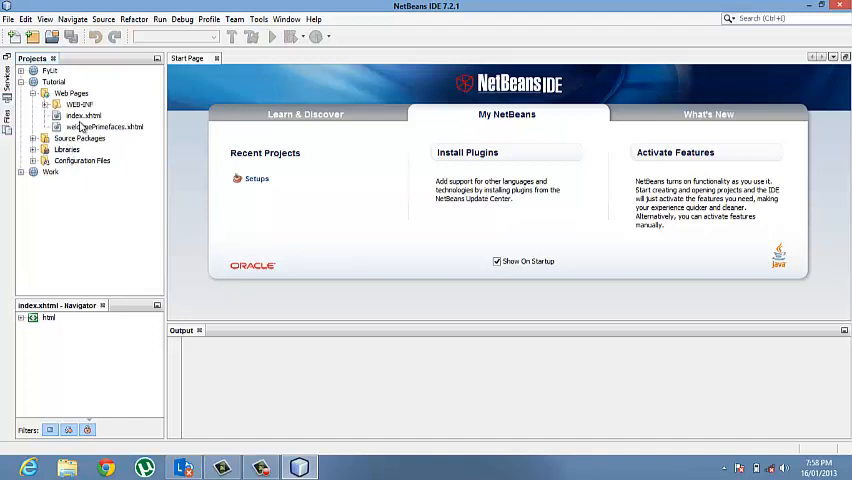
pyautogui.doubleClick(84, 115)
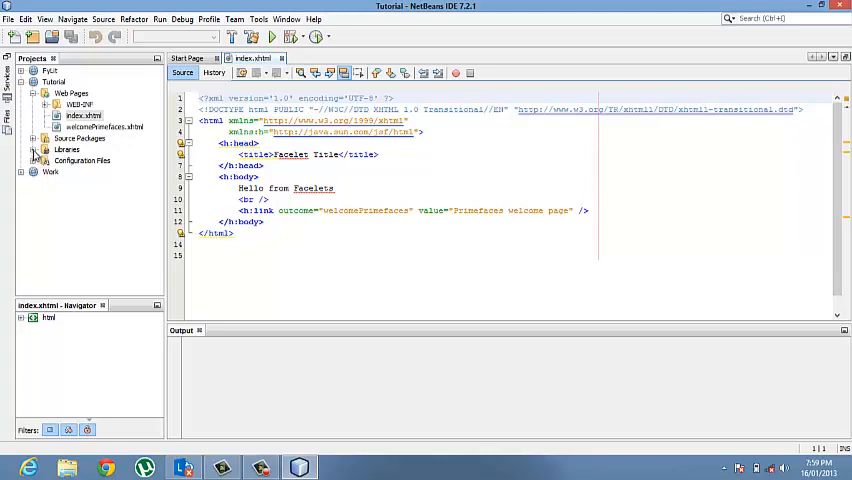
# Step: Retitle index.xhtml to 'Primefaces Tutorial' and remove the Hello from Facelets text
pyautogui.click(23, 160)
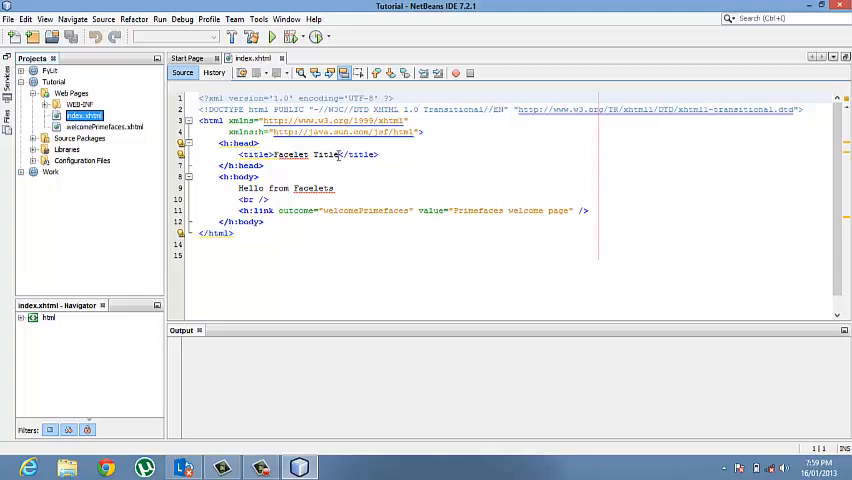
pyautogui.doubleClick(290, 154)
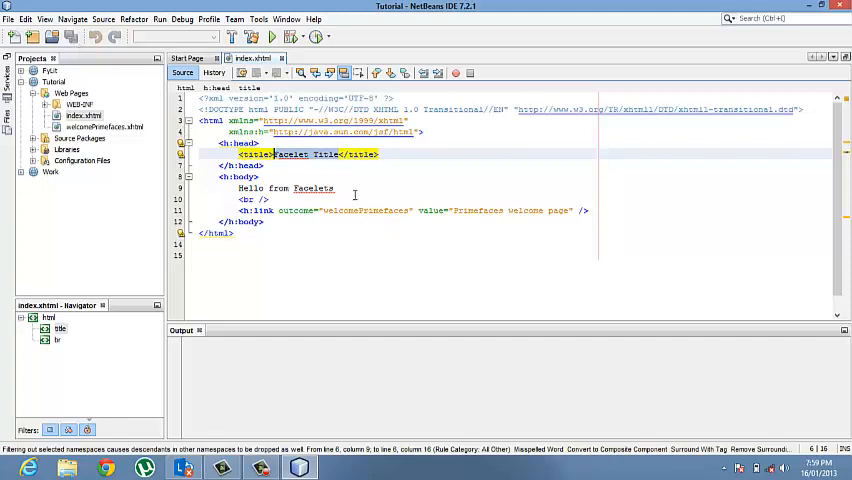
pyautogui.press('Delete')
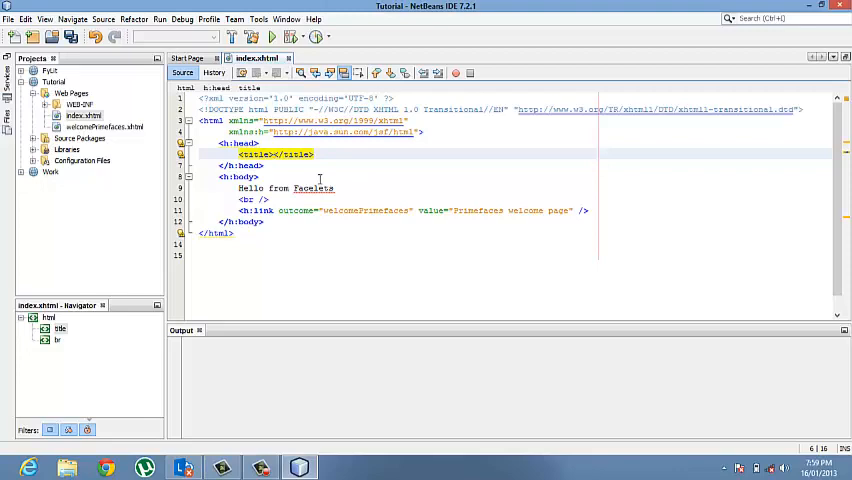
pyautogui.write('Primer')
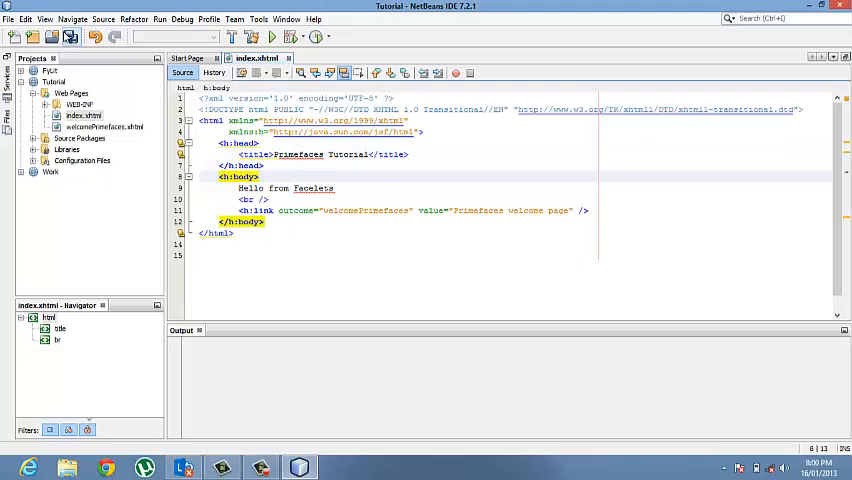
pyautogui.press('ctrl+s')
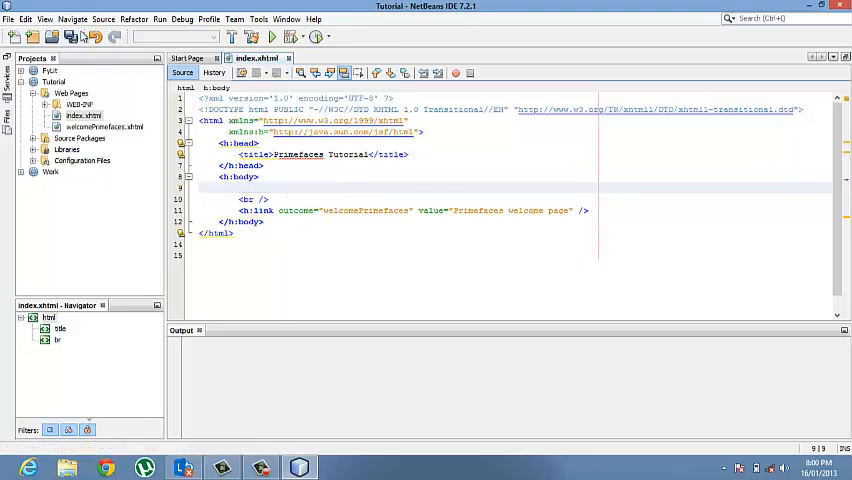
pyautogui.press('ctrl+s')
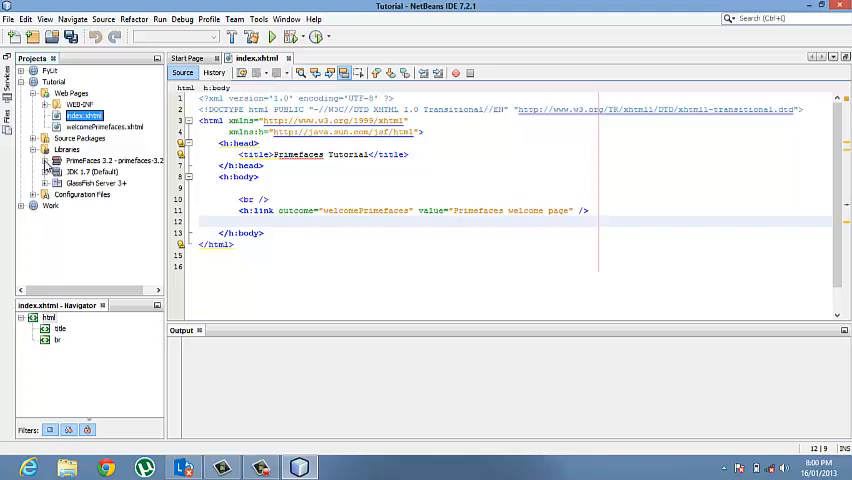
pyautogui.click(45, 160)
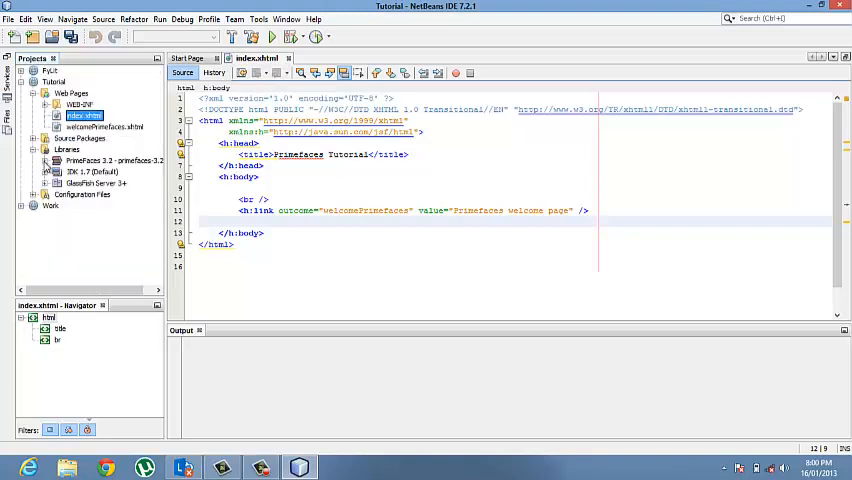
pyautogui.click(21, 149)
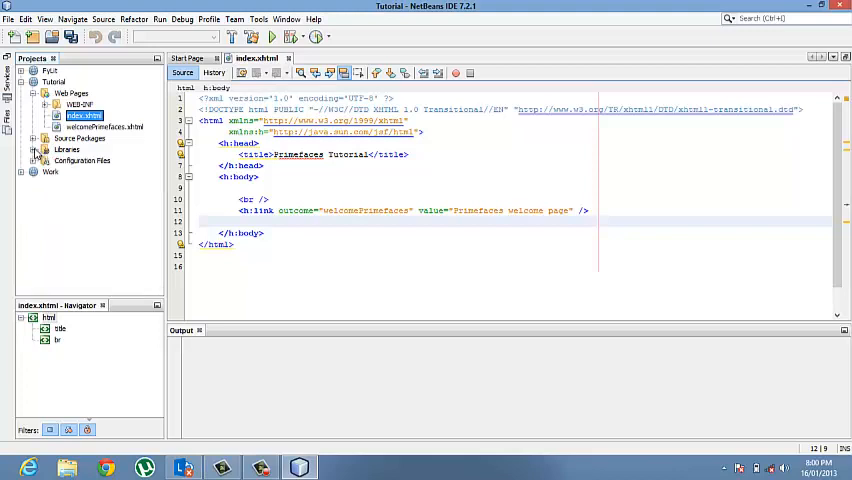
pyautogui.click(34, 149)
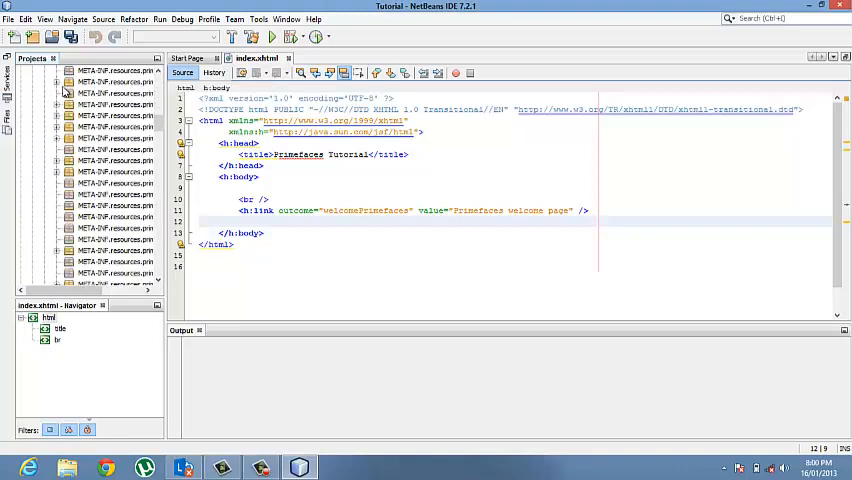
pyautogui.scroll(-3)
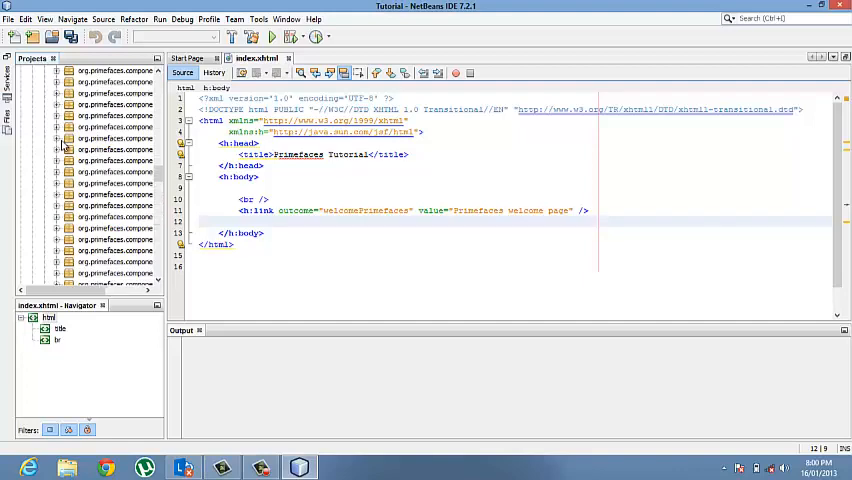
pyautogui.scroll(-3)
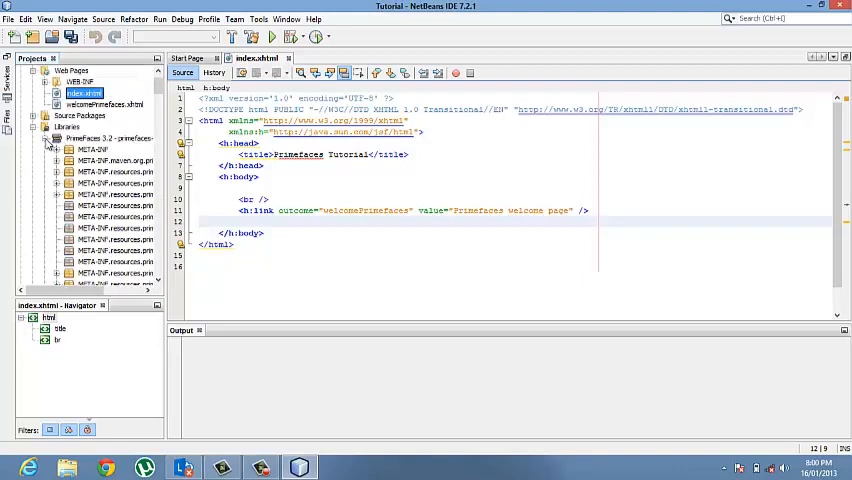
pyautogui.click(58, 138)
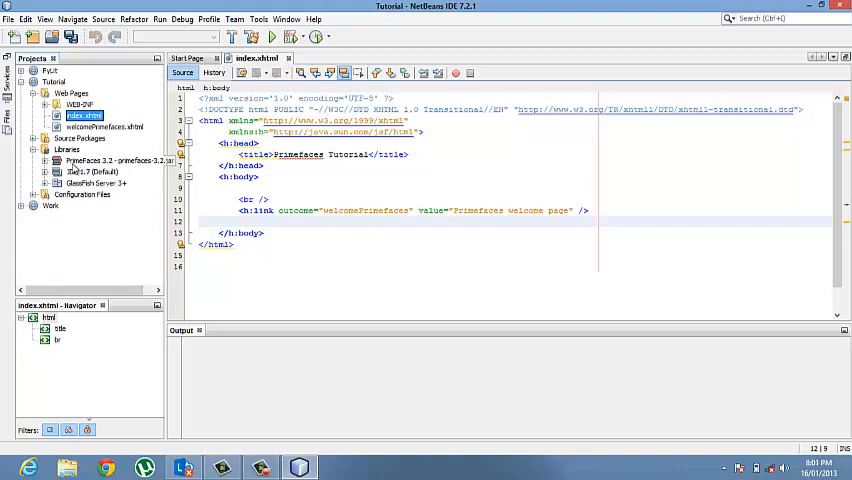
# Step: Collapse the project's Libraries list
pyautogui.click(22, 149)
pyautogui.write('xml')
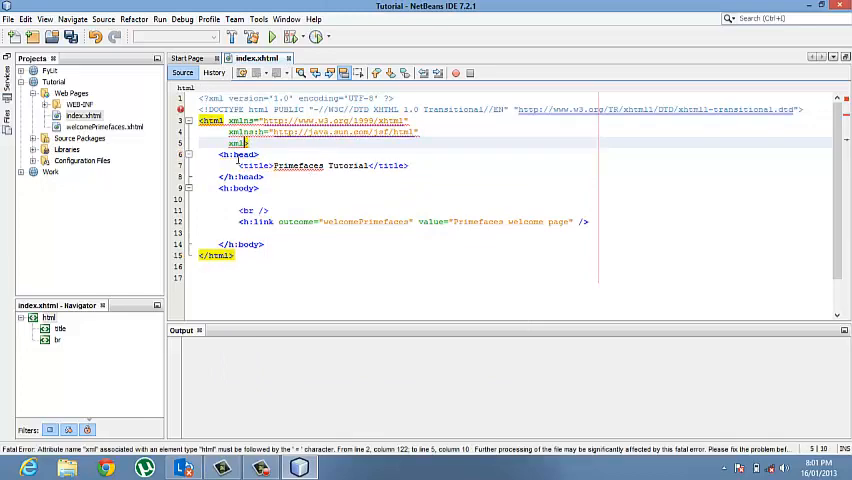
pyautogui.moveTo(237, 143)
pyautogui.write('ns')
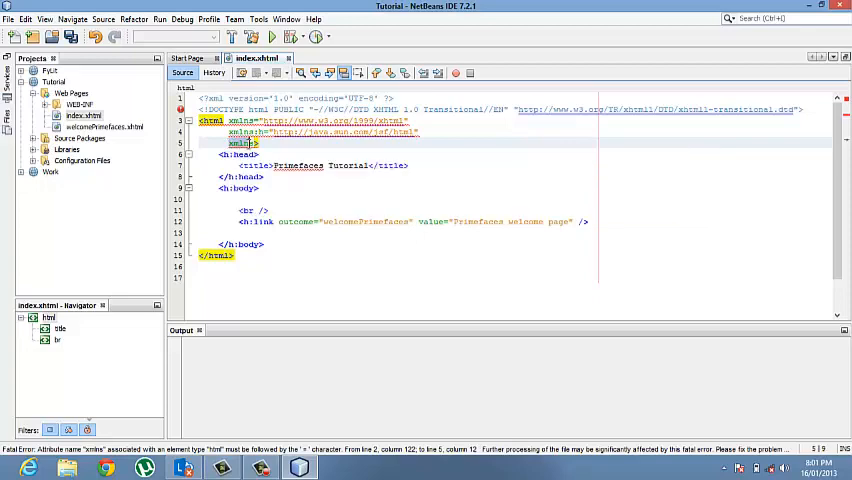
pyautogui.moveTo(255, 142)
pyautogui.write(':p=""')
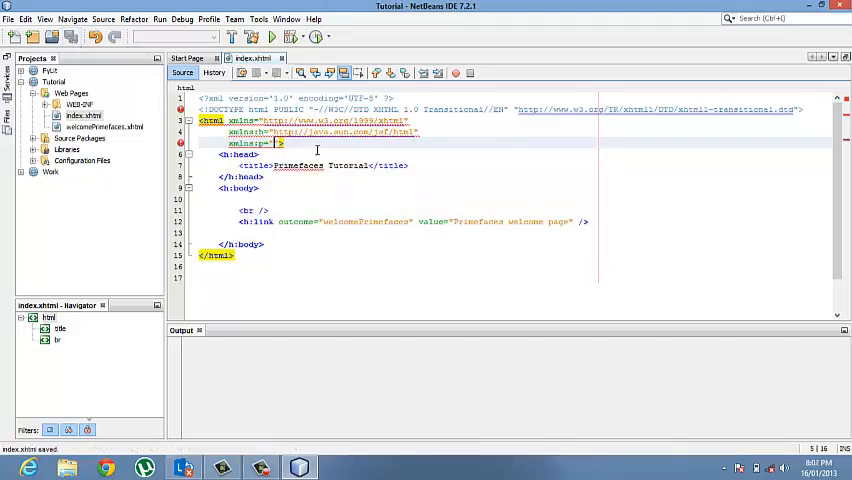
pyautogui.moveTo(338, 296)
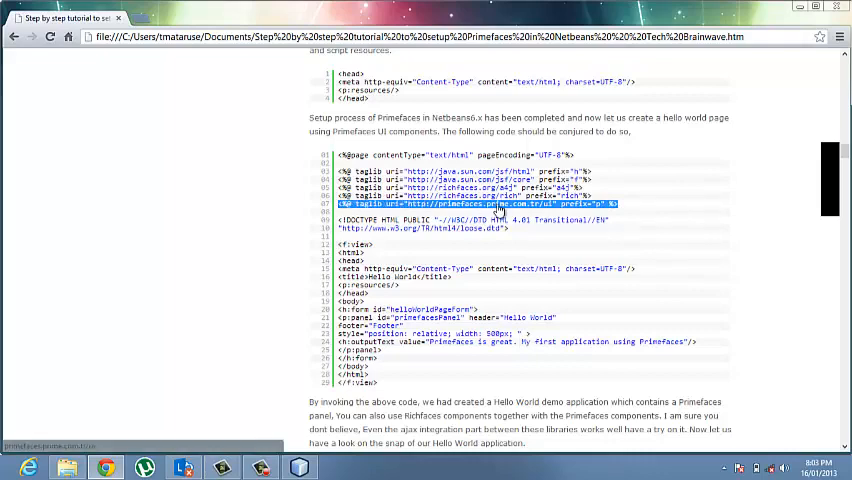
# Step: Copy the PrimeFaces taglib address from the tutorial page in Chrome
pyautogui.rightClick(500, 211)
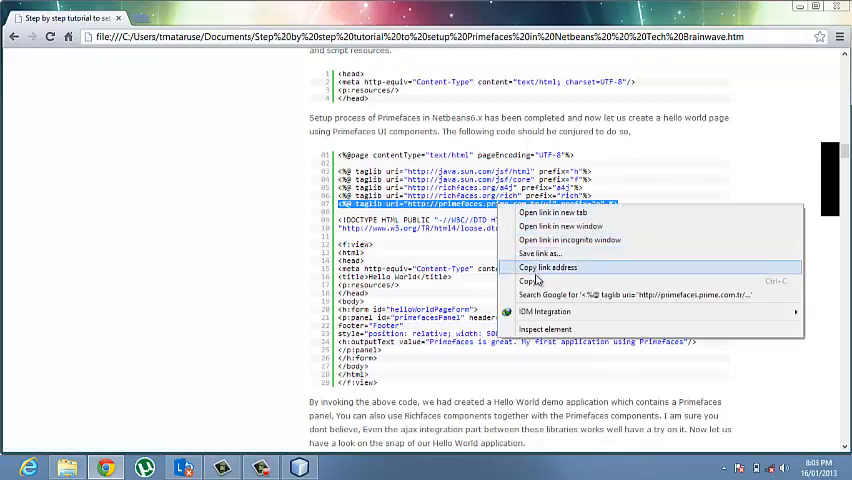
pyautogui.click(548, 267)
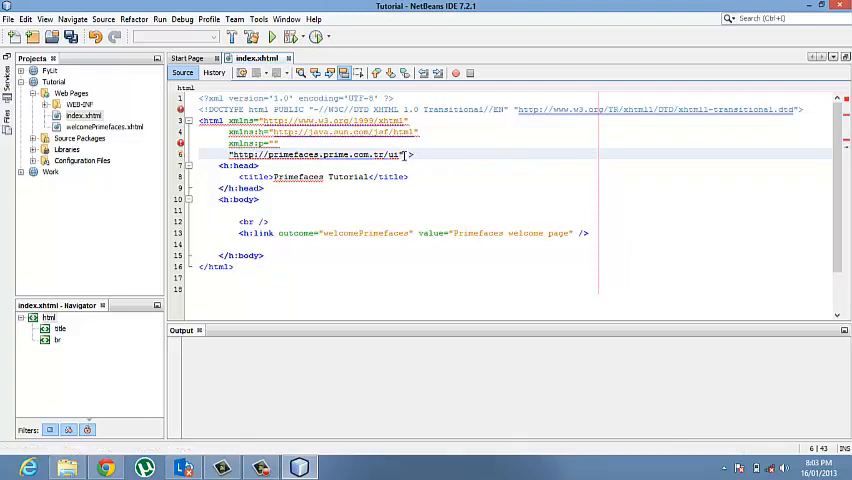
# Step: Place the cursor after the pasted PrimeFaces namespace address in the html tag
pyautogui.click(283, 176)
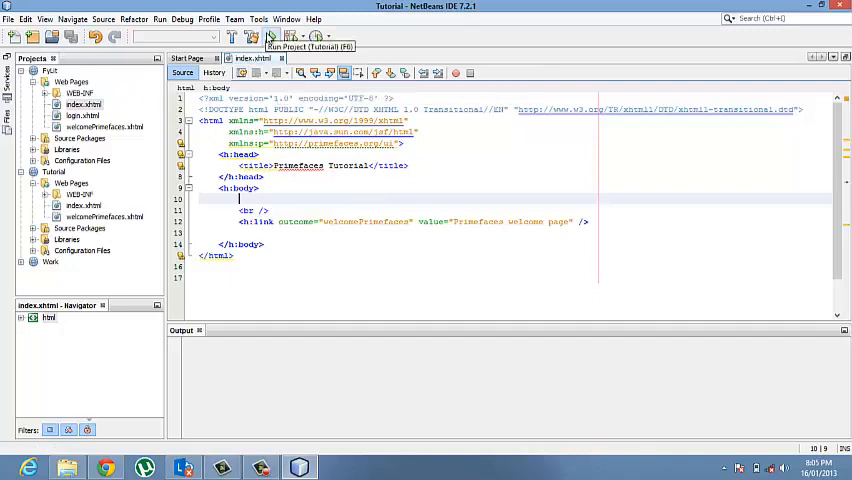
pyautogui.click(271, 36)
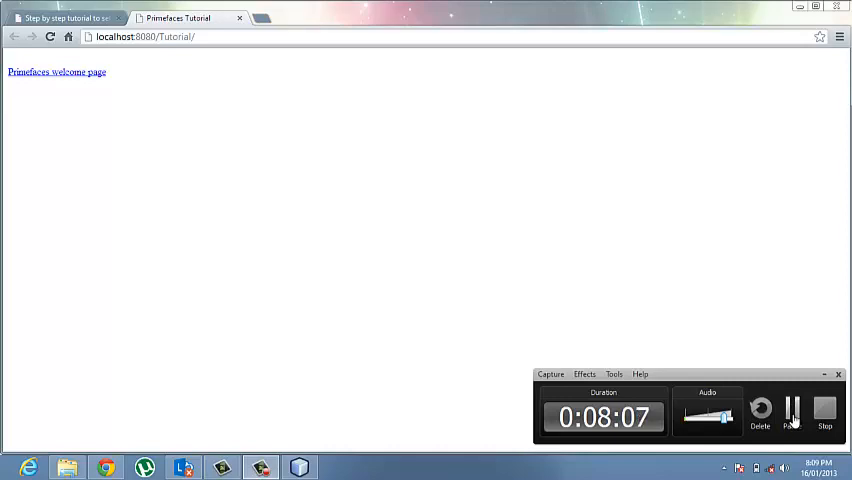
pyautogui.moveTo(477, 240)
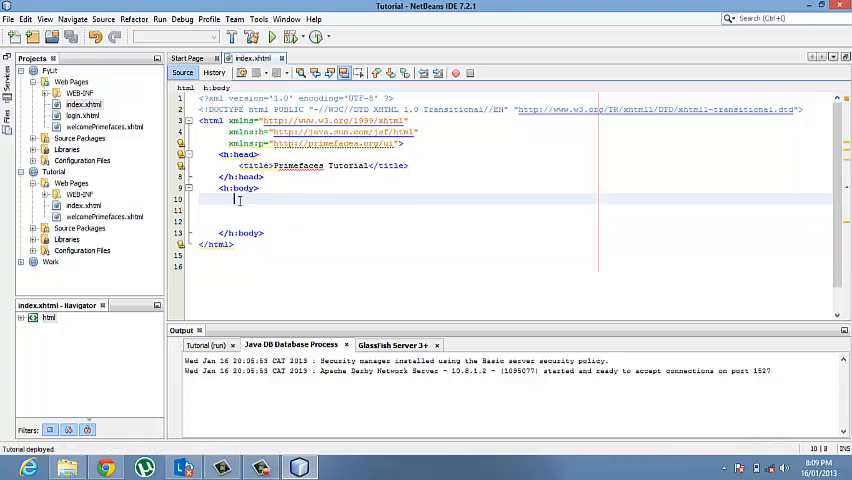
# Step: Type a p:layout tag with fullpage="fullpage" into the body of index.xhtml
pyautogui.write('<p:')
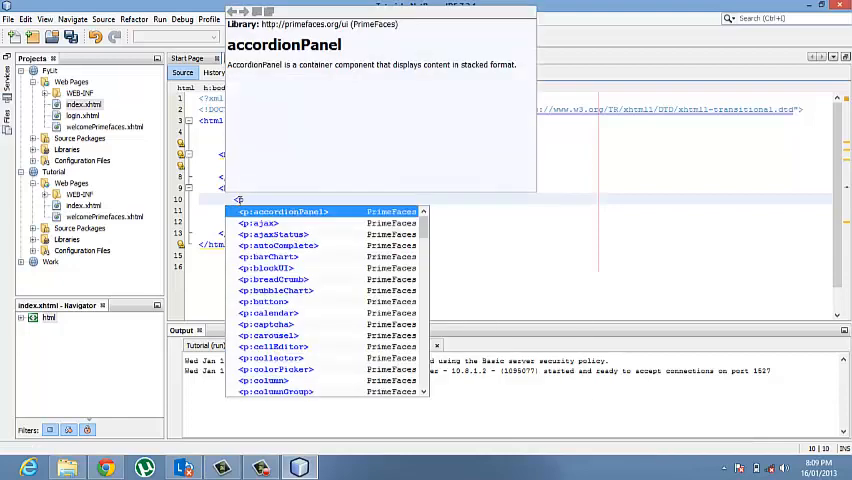
pyautogui.write(':')
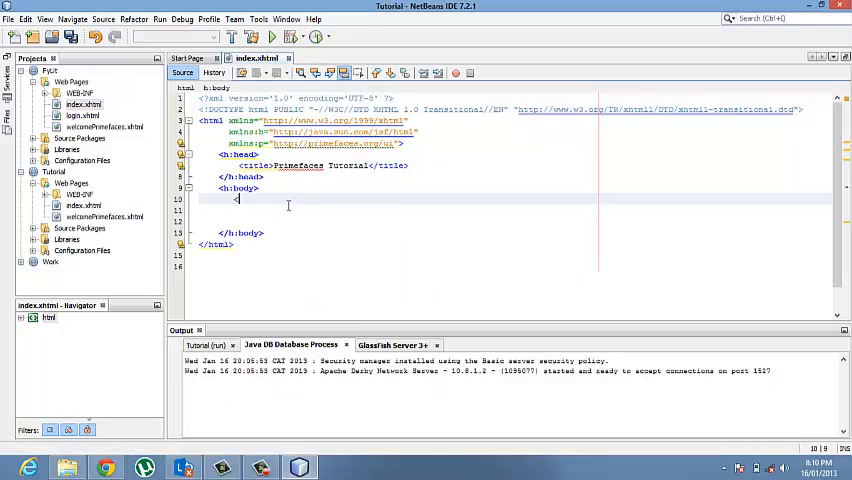
pyautogui.write('p:')
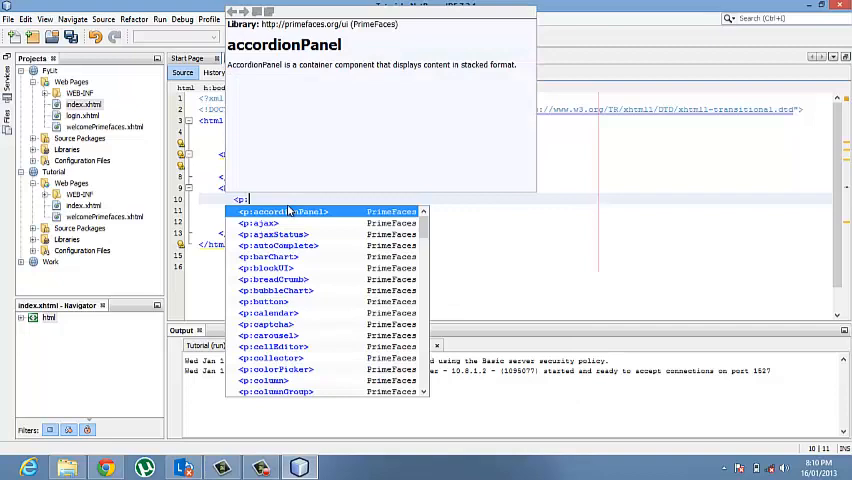
pyautogui.write('layout')
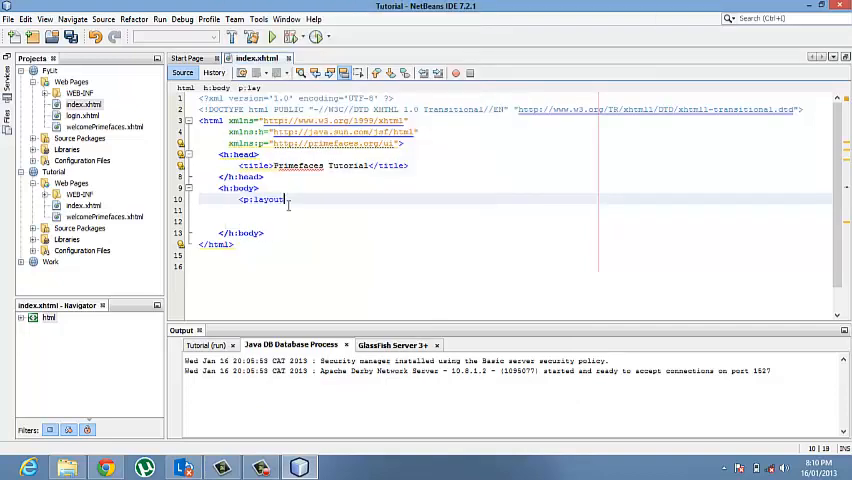
pyautogui.write('fullpag')
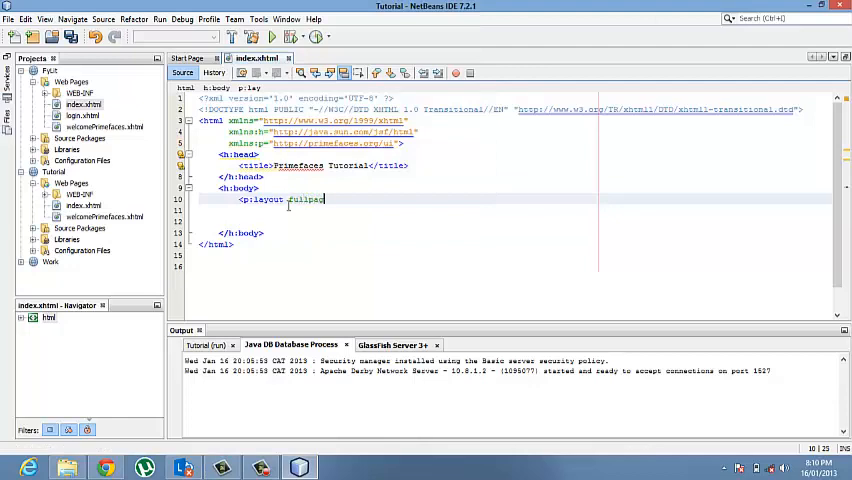
pyautogui.write('="')
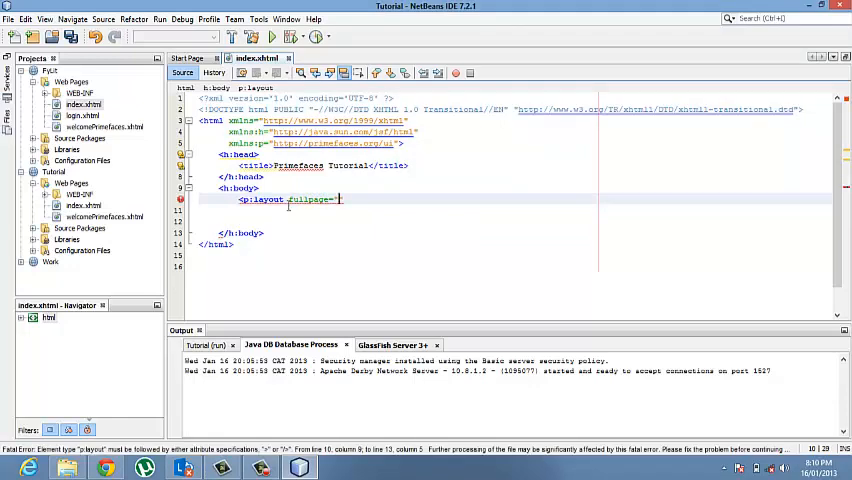
pyautogui.write('full')
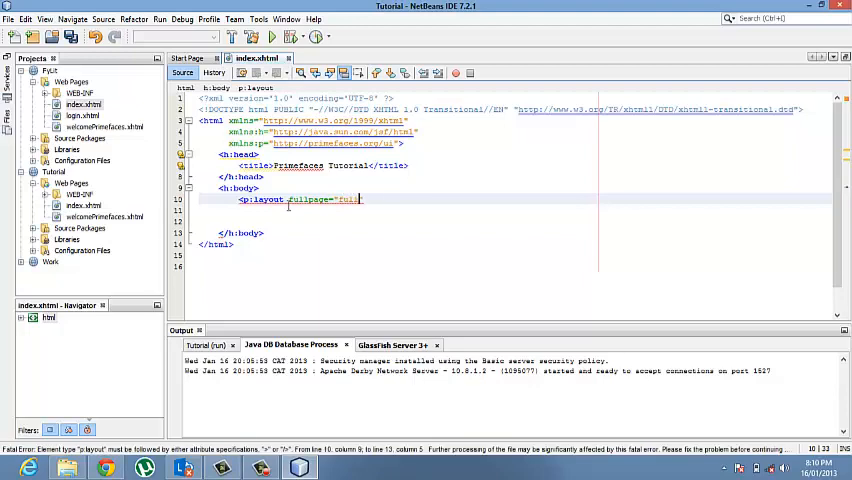
pyautogui.write('page"')
pyautogui.click(505, 210)
pyautogui.write('<p:')
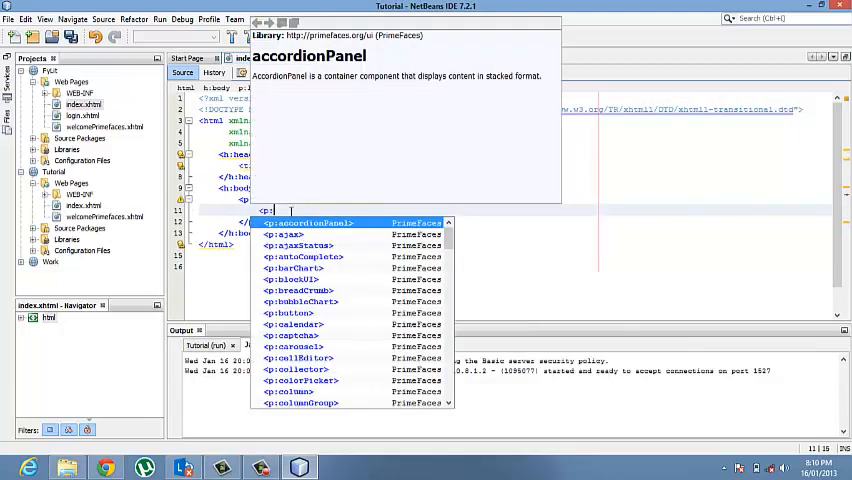
# Step: Insert a p:layoutUnit with position="center" inside the p:layout
pyautogui.write('layoutUnit >')
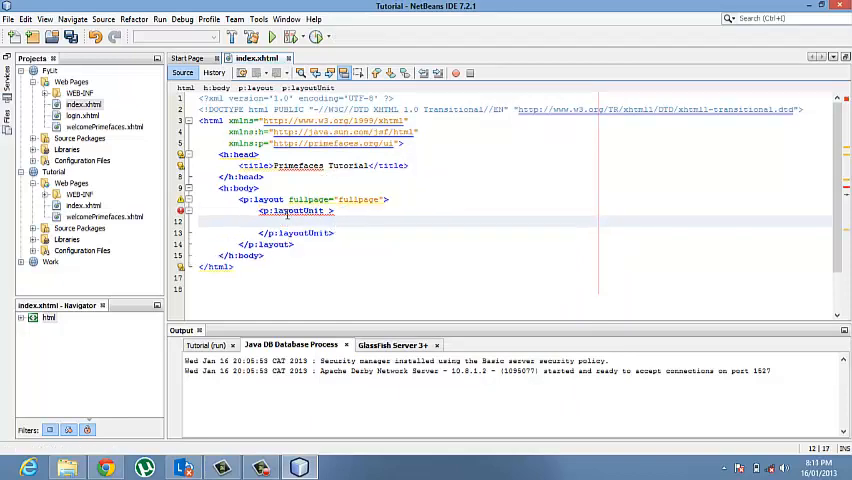
pyautogui.click(70, 37)
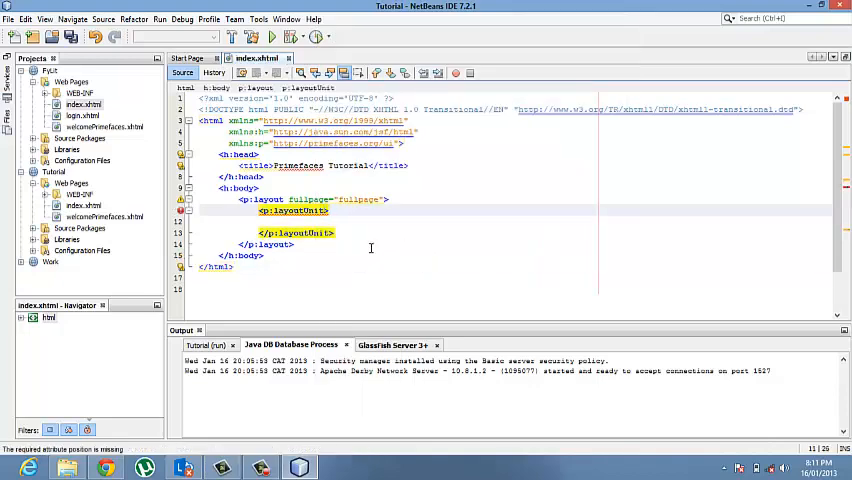
pyautogui.write('position="')
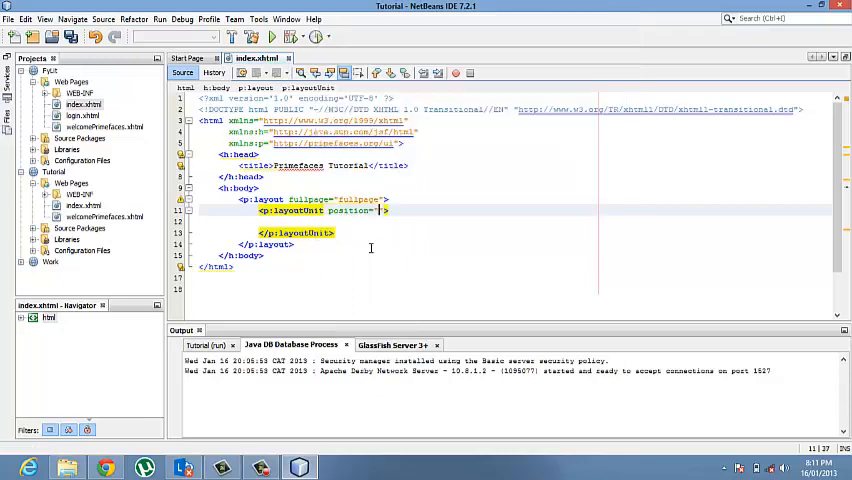
pyautogui.write('center')
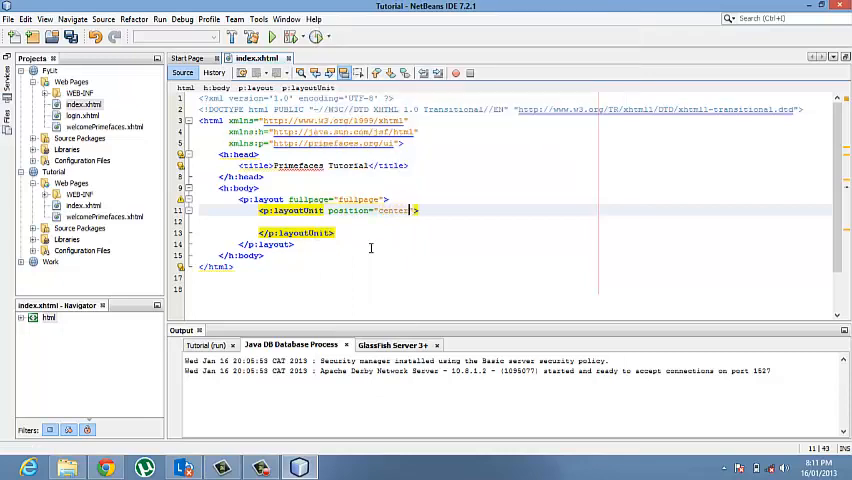
# Step: Give the center layoutUnit header="Resources" and resizable="true"
pyautogui.click(71, 37)
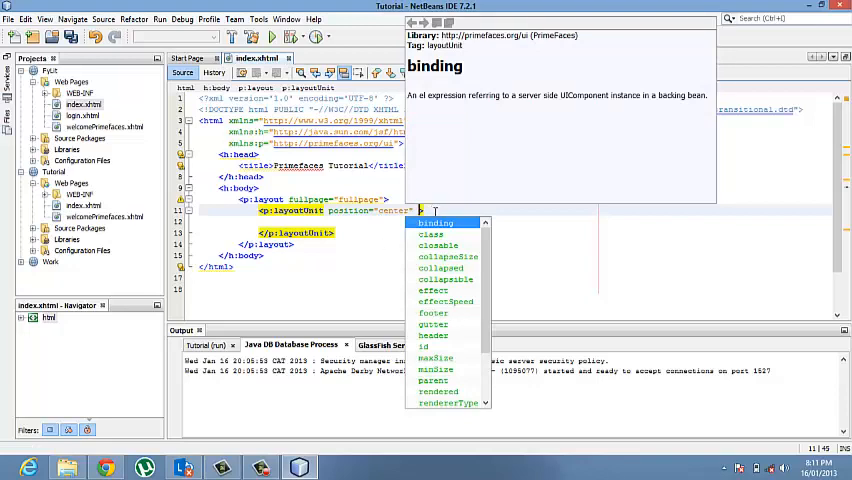
pyautogui.write('he')
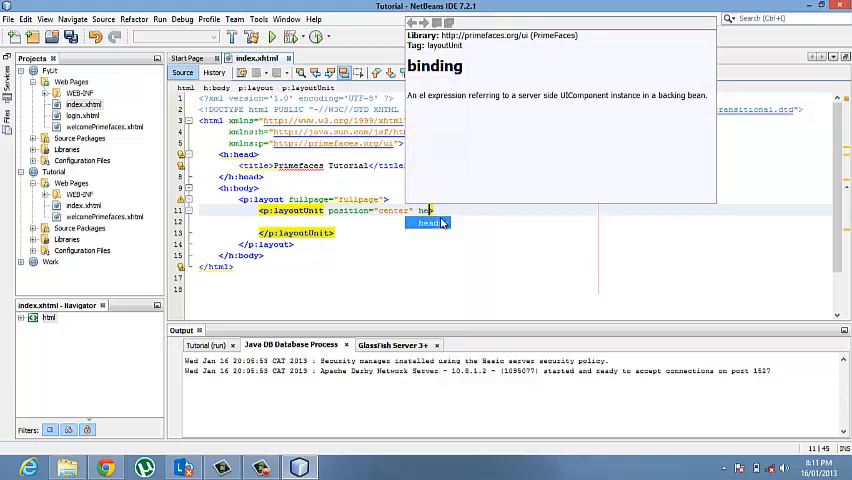
pyautogui.write('header="Resources" resizable="">')
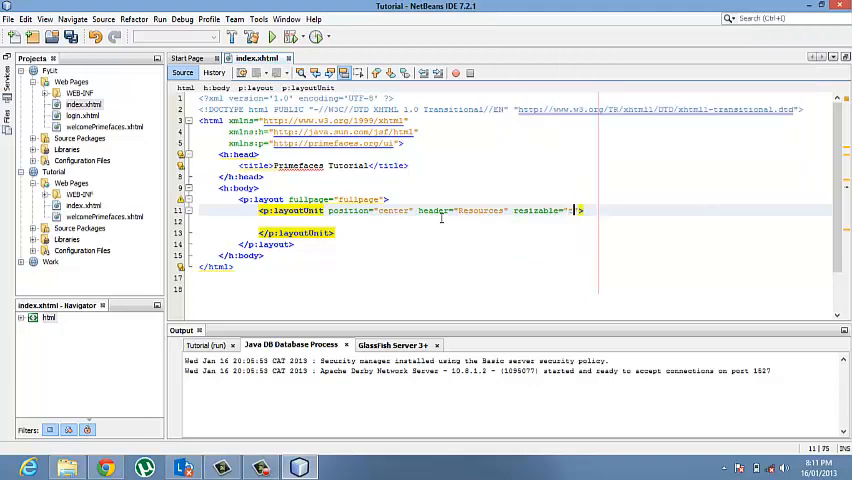
pyautogui.write('true')
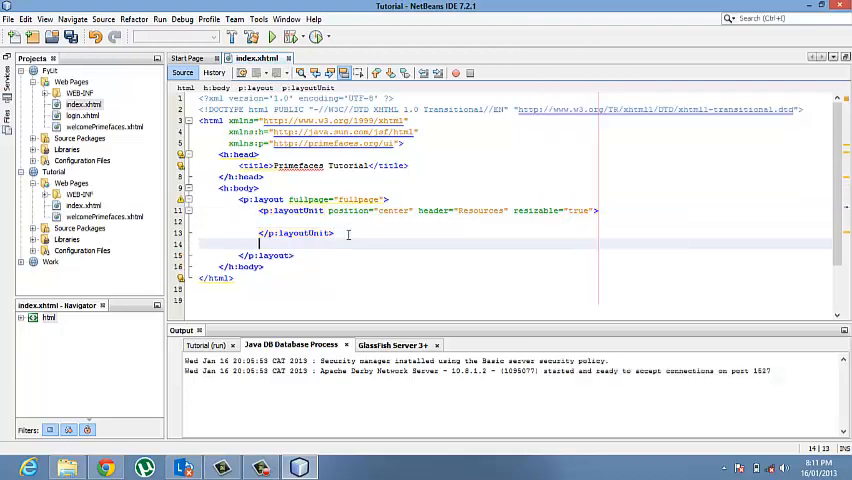
# Step: Add a p:layoutUnit with position "west" and header "West" below the center unit, then Save All
pyautogui.write('<p:')
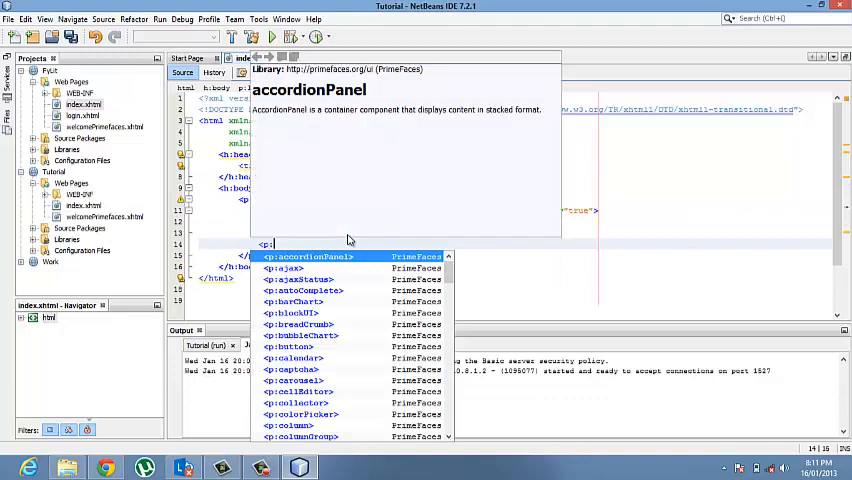
pyautogui.write('layoutUnit position=""')
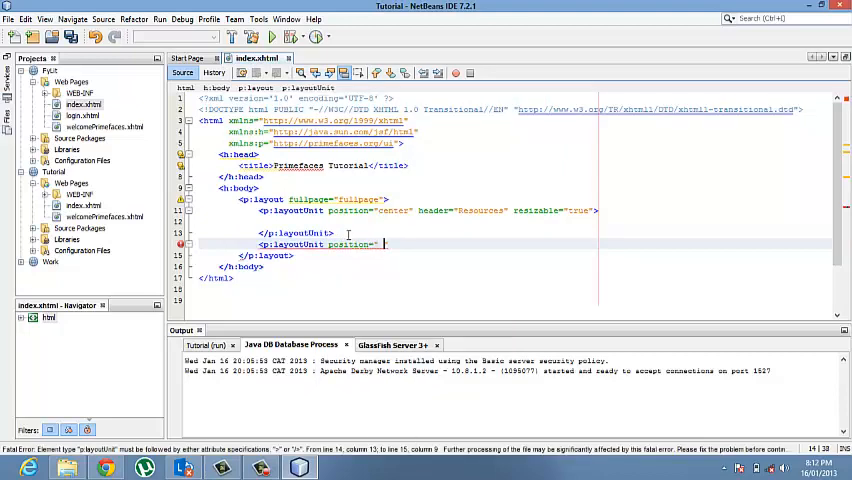
pyautogui.write('west')
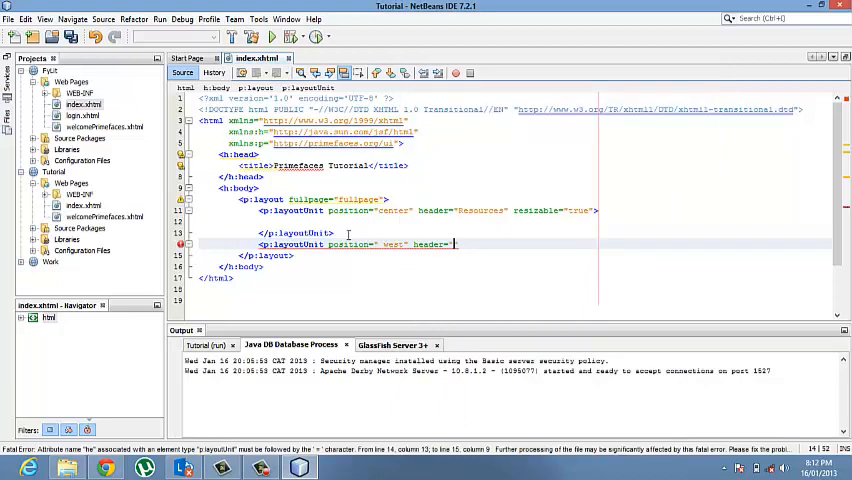
pyautogui.write('West')
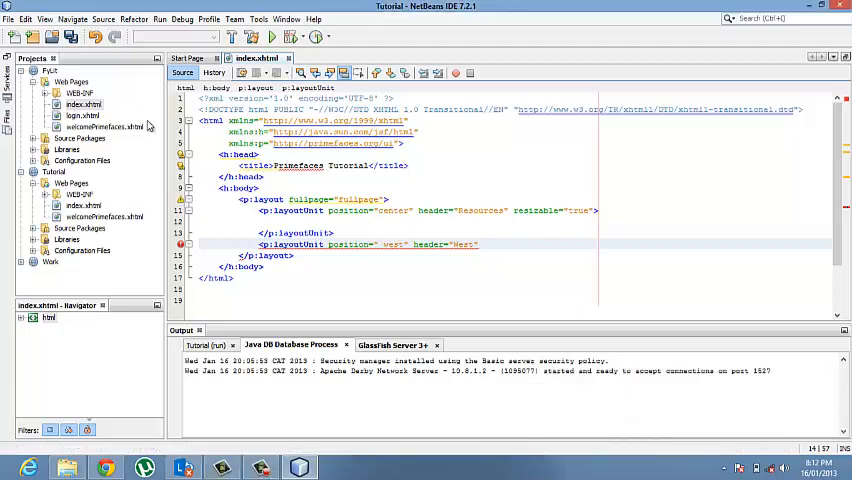
pyautogui.click(72, 37)
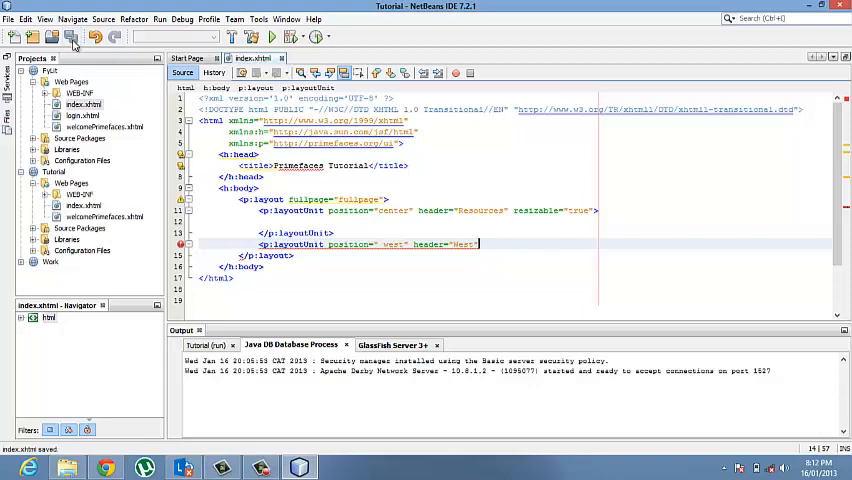